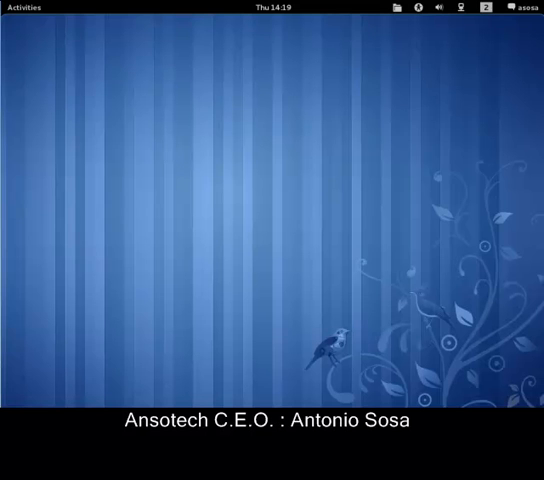
Tour the top panel: Places with the home folder, user status options and the calendar
{"action": "left_click", "coordinate": [392, 8]}
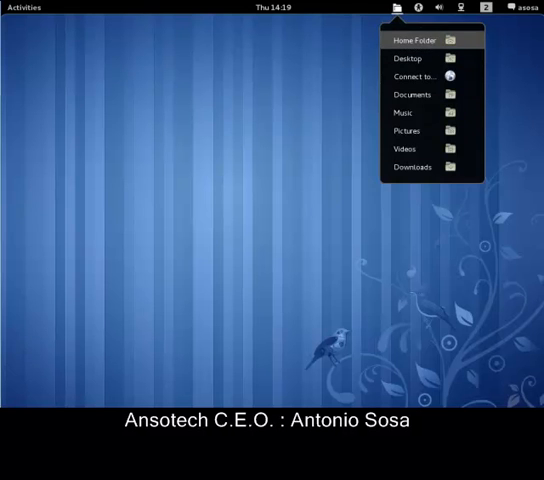
{"action": "left_click", "coordinate": [414, 40]}
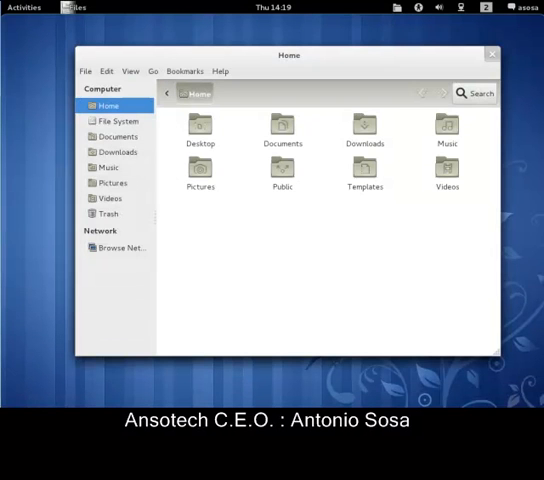
{"action": "left_click", "coordinate": [491, 54]}
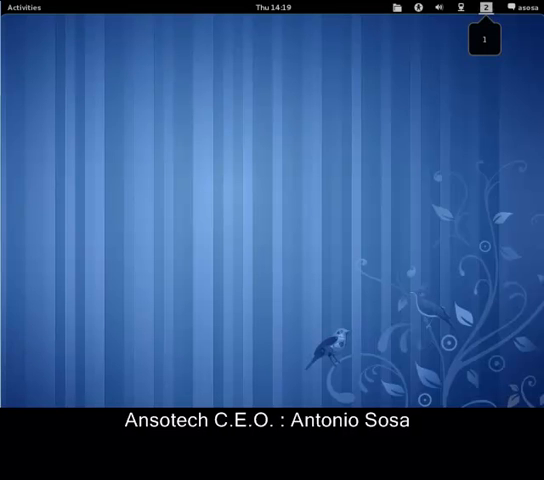
{"action": "left_click", "coordinate": [487, 8]}
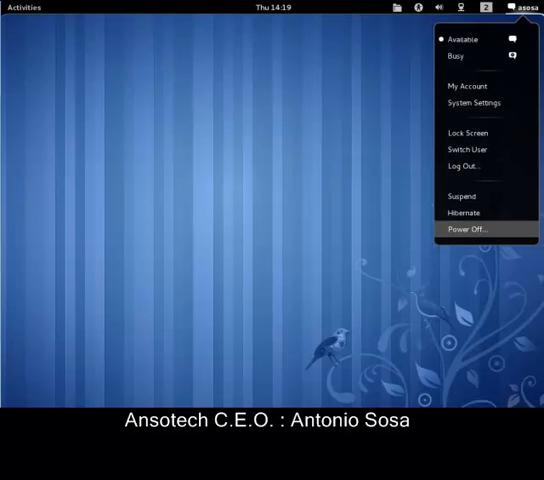
{"action": "mouse_move", "coordinate": [462, 165]}
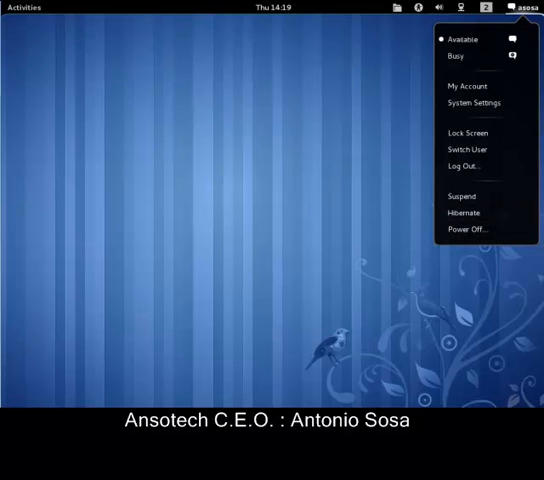
{"action": "left_click", "coordinate": [514, 7]}
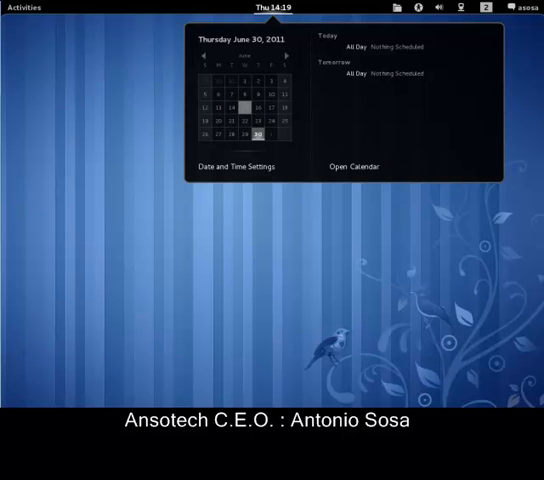
{"action": "left_click", "coordinate": [276, 7]}
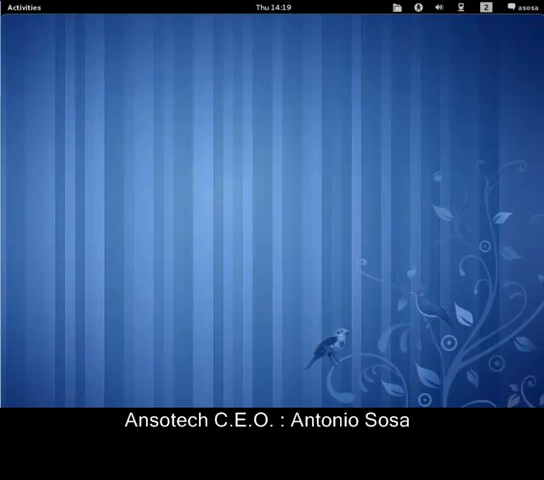
In Firefox, search Google for YouTube, play a 2NE1 video and check Adobe's Flash Player 10,3,162,29 page
{"action": "left_click", "coordinate": [24, 7]}
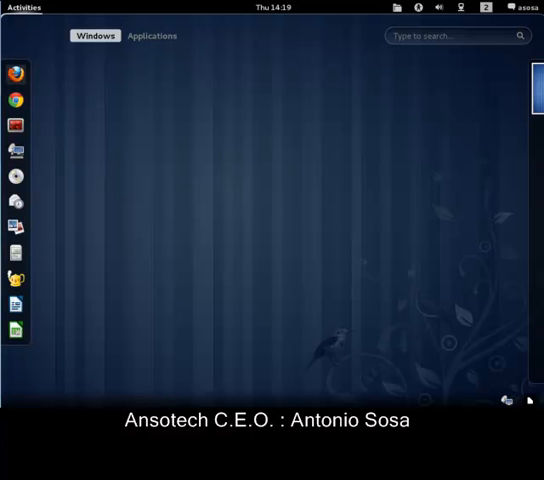
{"action": "mouse_move", "coordinate": [16, 100]}
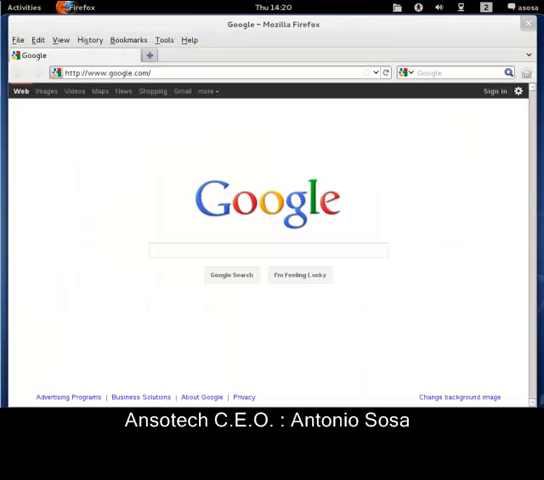
{"action": "left_click", "coordinate": [267, 250]}
{"action": "type", "text": "youtube"}
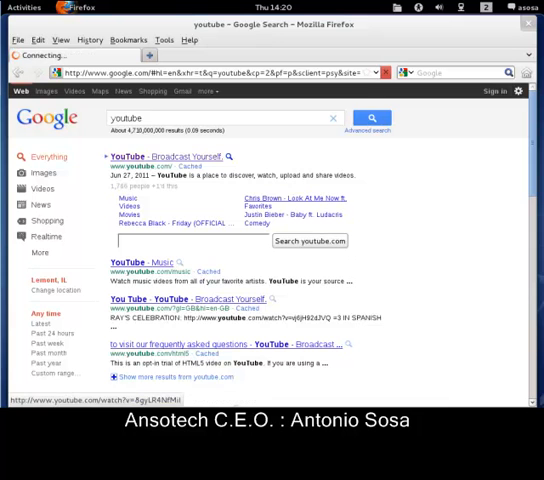
{"action": "left_click", "coordinate": [149, 155]}
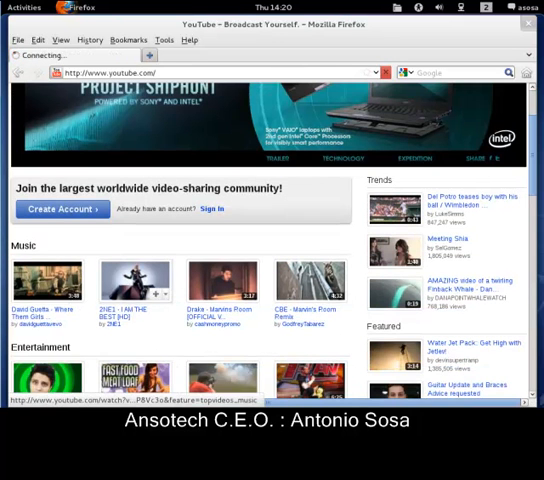
{"action": "left_click", "coordinate": [136, 280]}
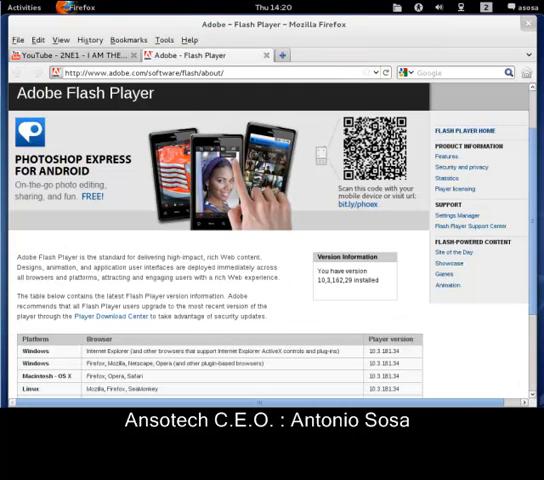
{"action": "scroll", "scroll_direction": "down", "scroll_amount": 3}
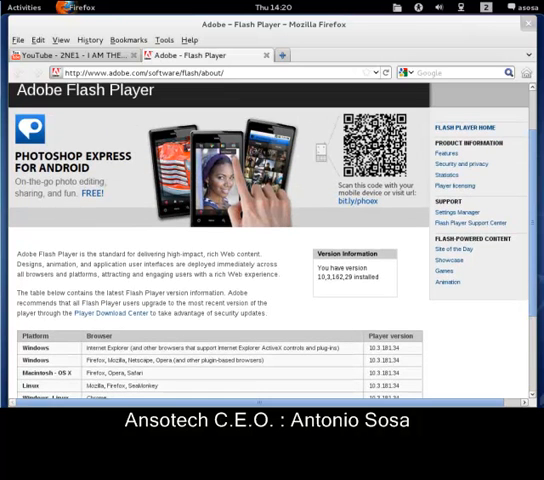
{"action": "left_click", "coordinate": [80, 55]}
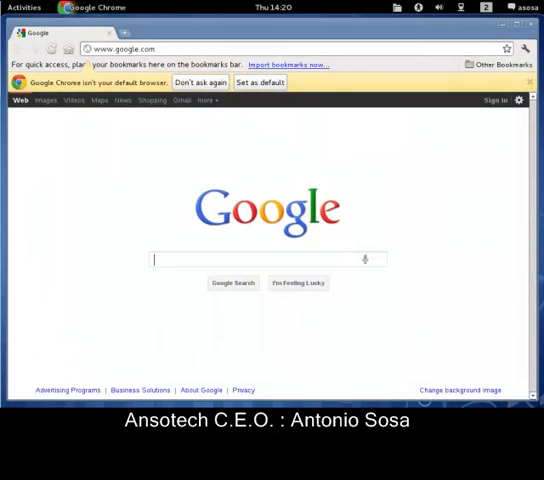
In Chrome, search YouTube, play the 2NE1 video and confirm Flash Player 10,3,162,29 on Adobe's page
{"action": "type", "text": "youtube"}
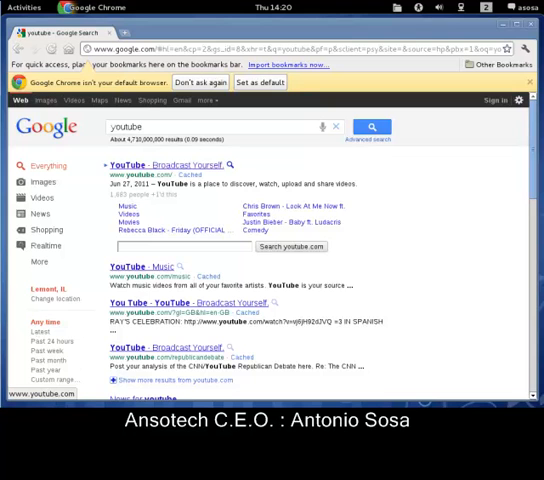
{"action": "left_click", "coordinate": [152, 164]}
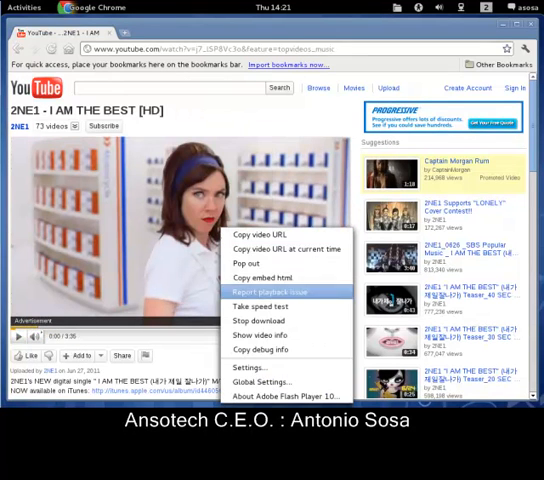
{"action": "left_click", "coordinate": [285, 395]}
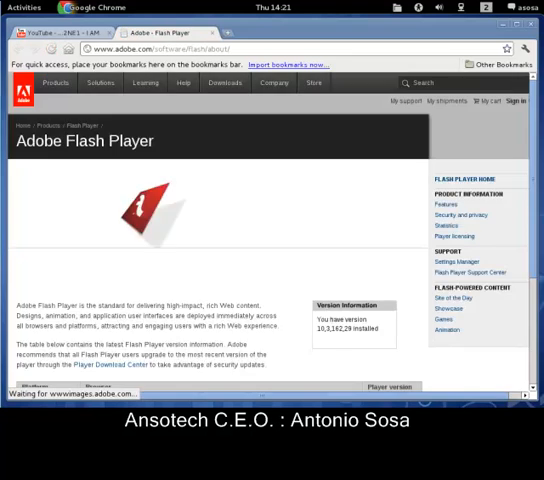
{"action": "scroll", "scroll_direction": "down", "scroll_amount": 3}
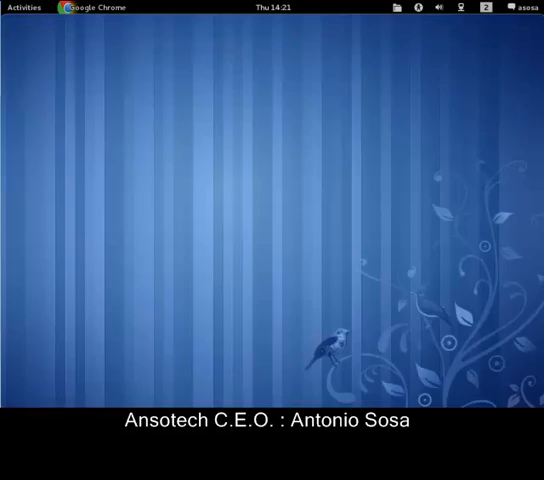
{"action": "left_click", "coordinate": [23, 7]}
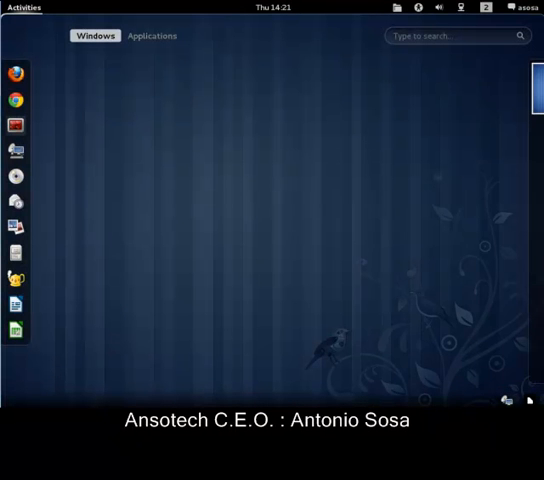
{"action": "mouse_move", "coordinate": [15, 125]}
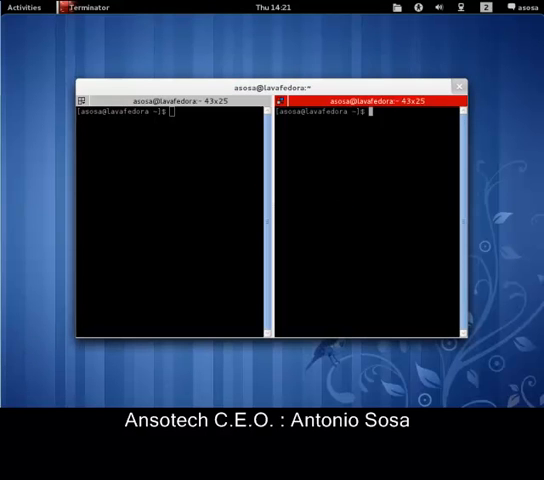
{"action": "type", "text": "ls"}
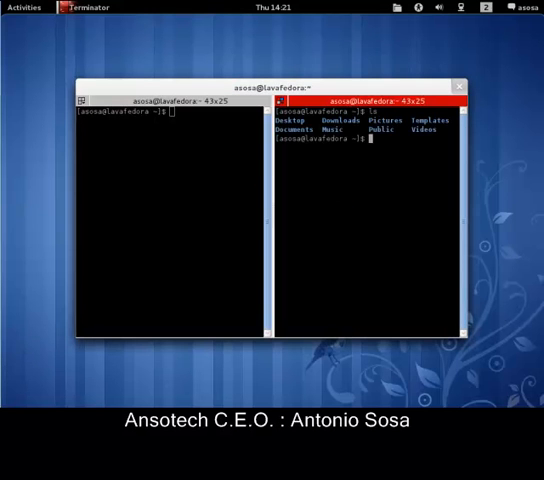
{"action": "right_click", "coordinate": [370, 145]}
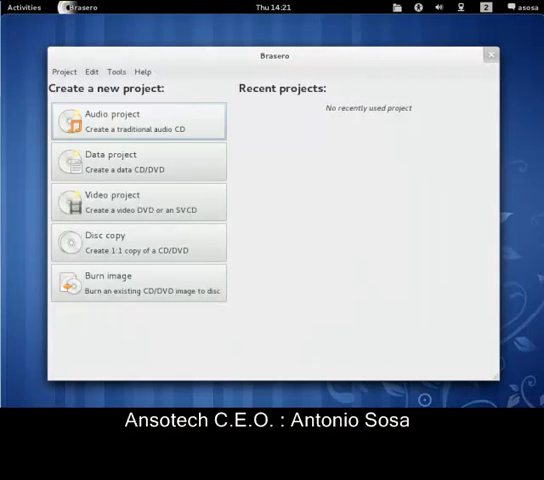
{"action": "left_click", "coordinate": [490, 55]}
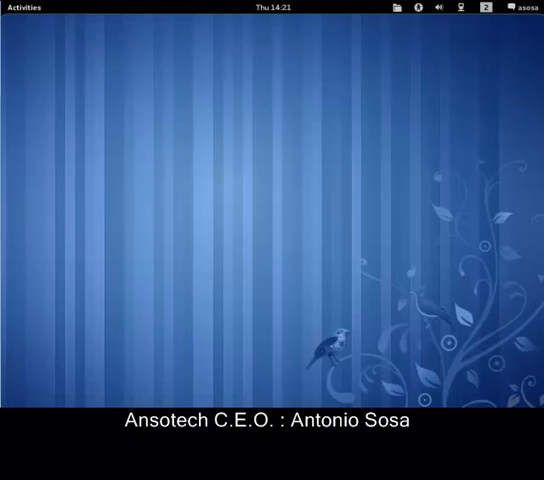
Launch Shotwell to its empty library and dismiss the welcome message
{"action": "left_click", "coordinate": [25, 7]}
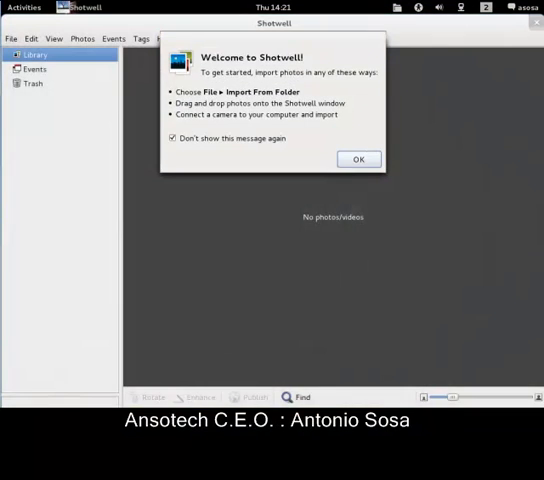
{"action": "left_click", "coordinate": [358, 159]}
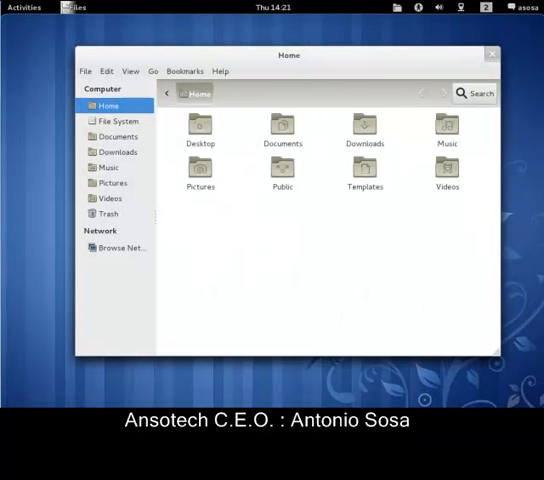
Open Downloads in a terminal, then compress the Downloads folder into Downloads.zip in Home
{"action": "right_click", "coordinate": [364, 128]}
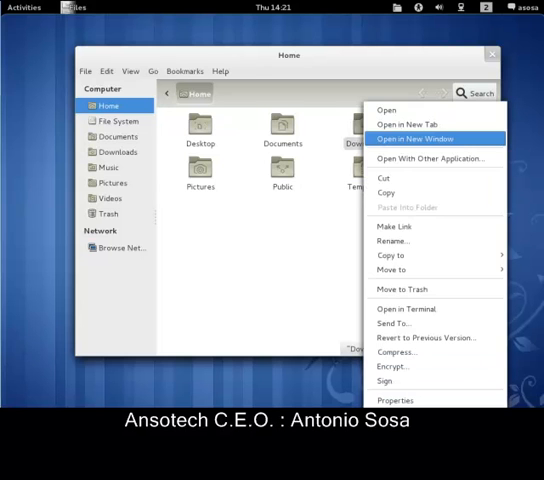
{"action": "left_click", "coordinate": [403, 308]}
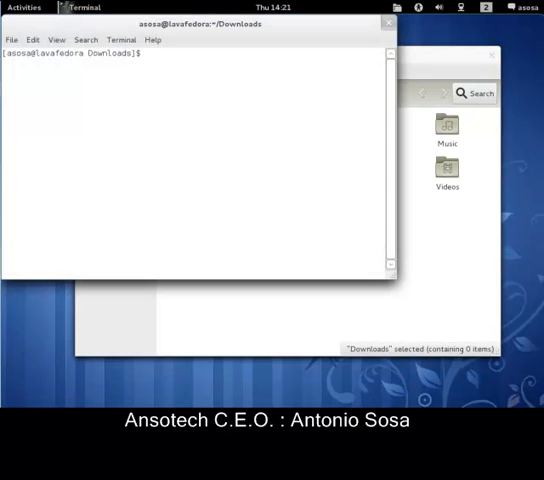
{"action": "right_click", "coordinate": [354, 135]}
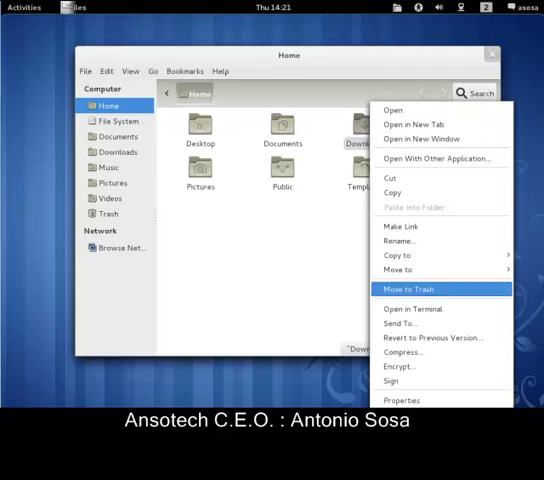
{"action": "mouse_move", "coordinate": [400, 351]}
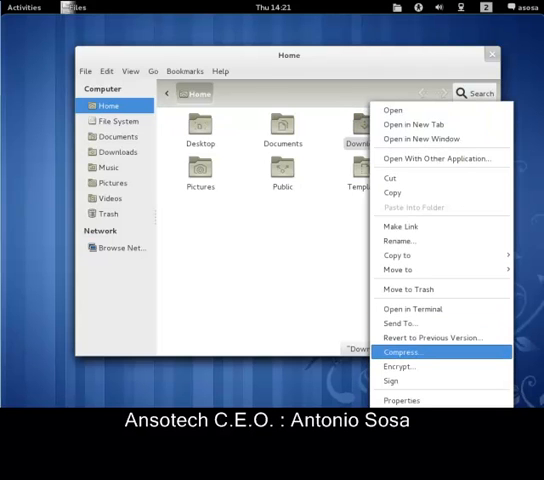
{"action": "left_click", "coordinate": [403, 352]}
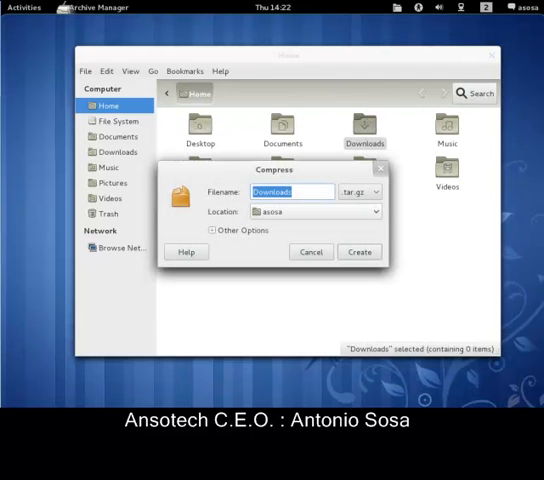
{"action": "left_click", "coordinate": [356, 192]}
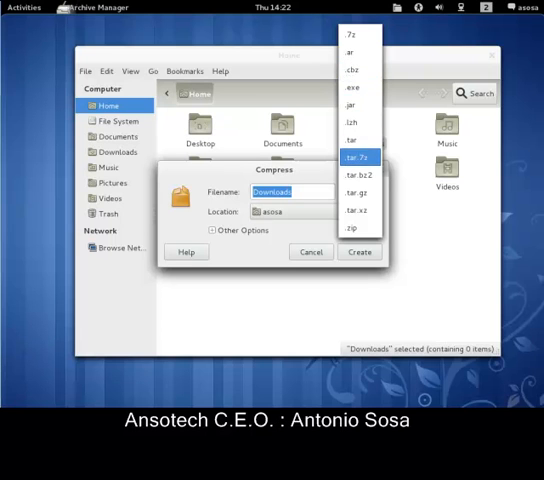
{"action": "left_click", "coordinate": [351, 228]}
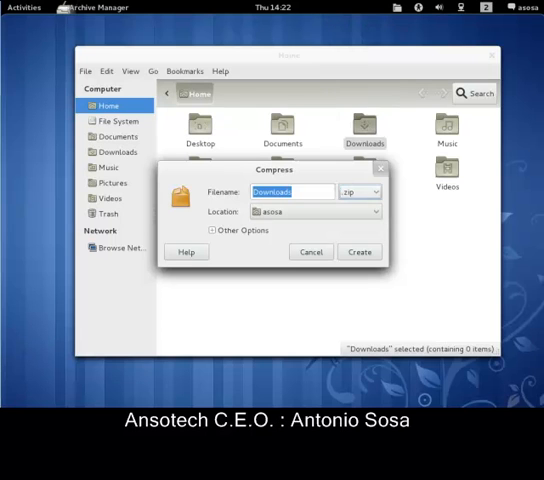
{"action": "left_click", "coordinate": [359, 251]}
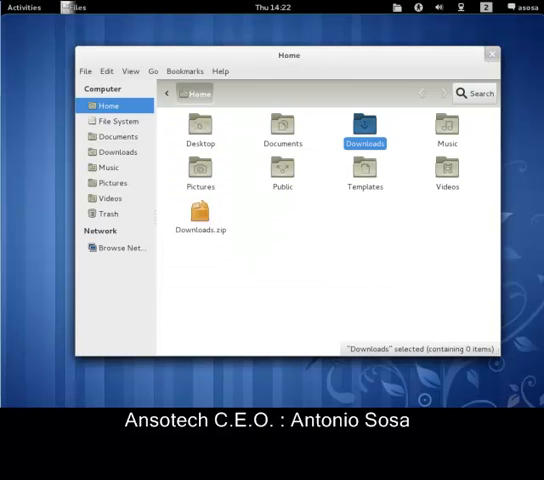
Remove Downloads.zip from the Home folder, glance at the View menu and close Files
{"action": "double_click", "coordinate": [201, 213]}
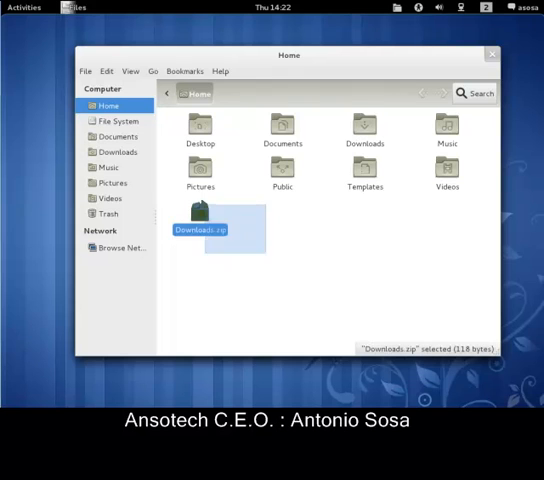
{"action": "right_click", "coordinate": [201, 228]}
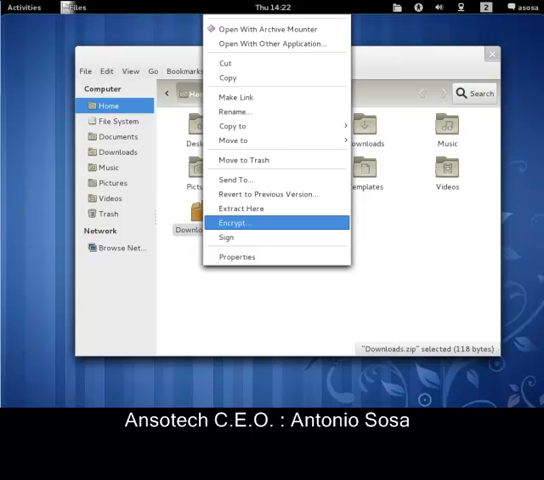
{"action": "mouse_move", "coordinate": [240, 180]}
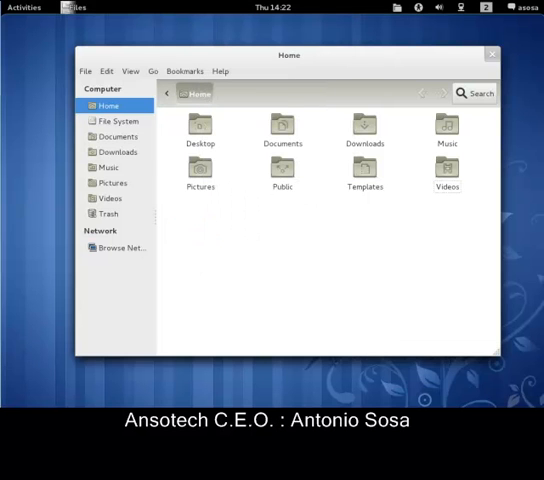
{"action": "left_click", "coordinate": [129, 71]}
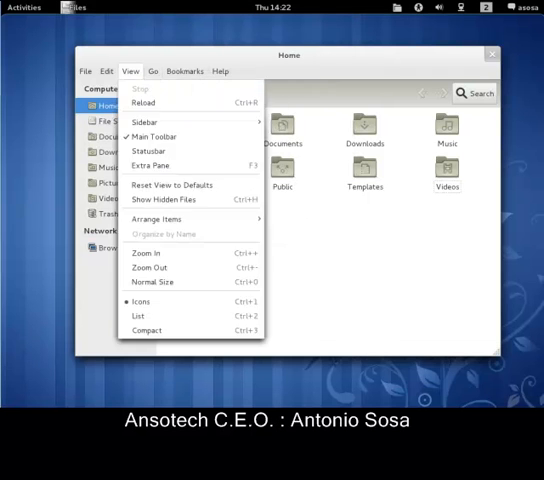
{"action": "left_click", "coordinate": [84, 71]}
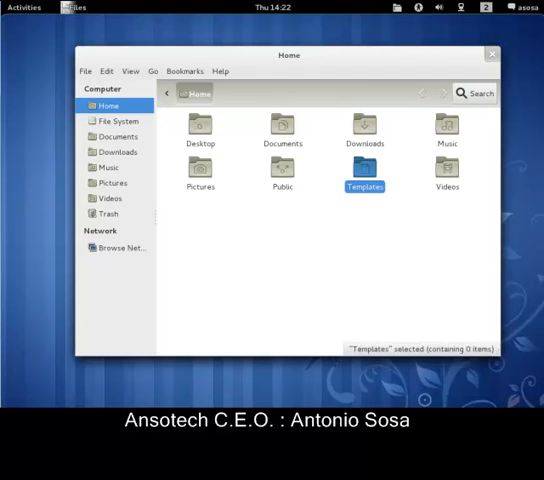
{"action": "left_click", "coordinate": [491, 54]}
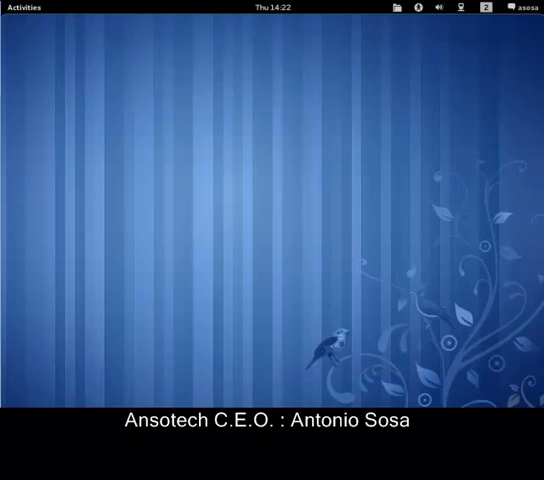
{"action": "left_click", "coordinate": [22, 7]}
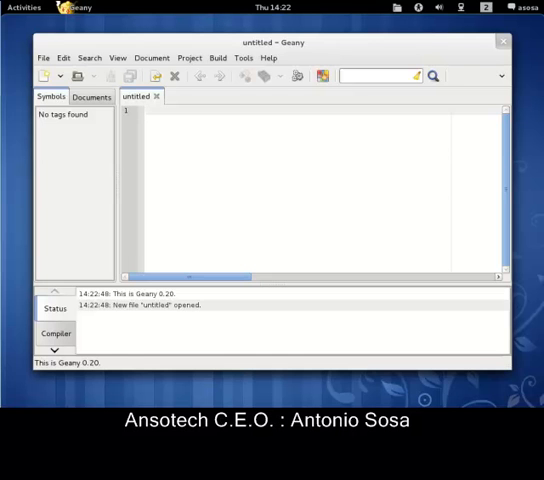
{"action": "left_click", "coordinate": [249, 53]}
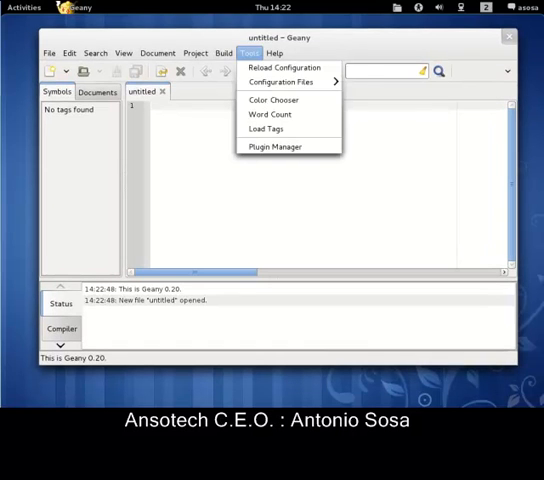
{"action": "left_click", "coordinate": [123, 52]}
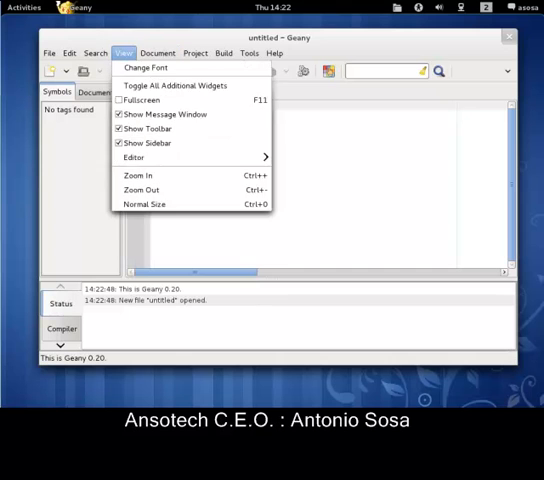
{"action": "left_click", "coordinate": [222, 52]}
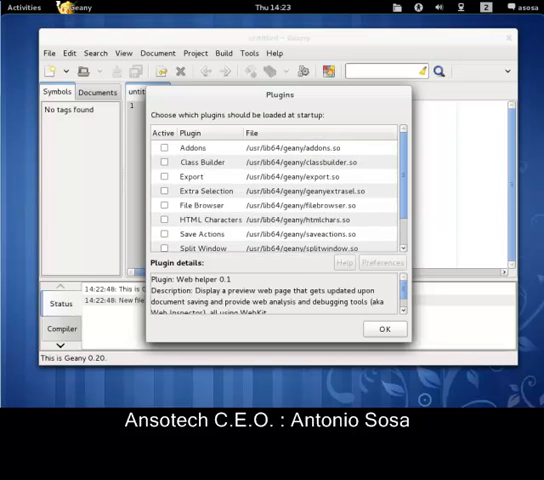
{"action": "left_click", "coordinate": [384, 329]}
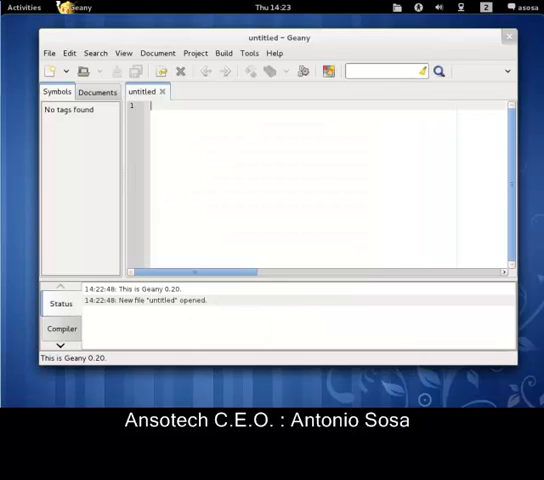
{"action": "left_click", "coordinate": [509, 37]}
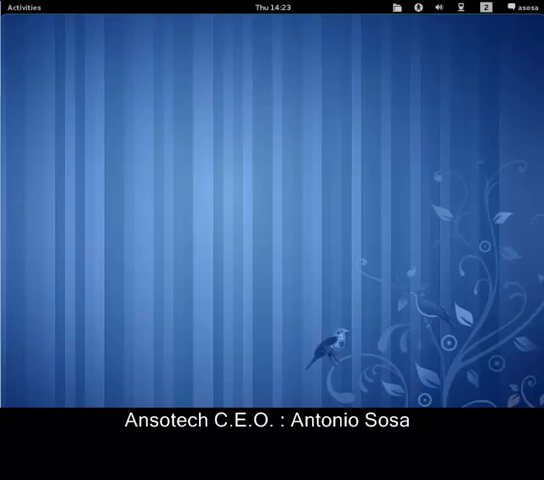
Open a blank LibreOffice Writer document, then leave it for an empty Calc spreadsheet
{"action": "left_click", "coordinate": [25, 7]}
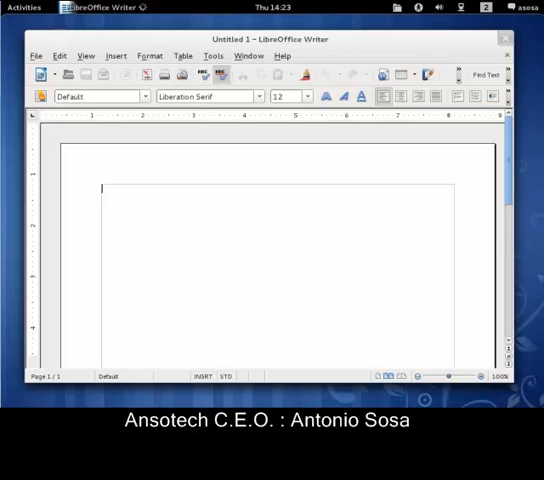
{"action": "left_click", "coordinate": [212, 55]}
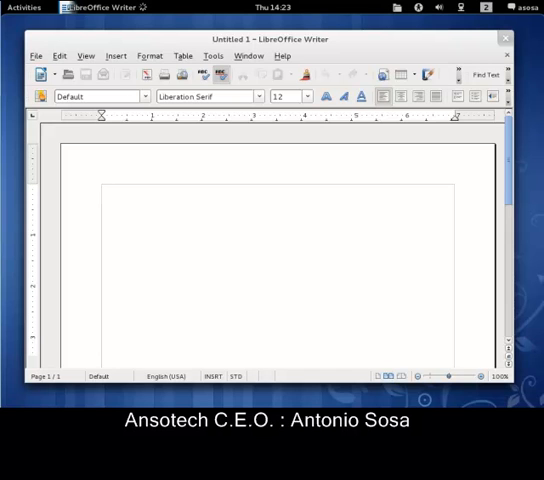
{"action": "left_click", "coordinate": [102, 190]}
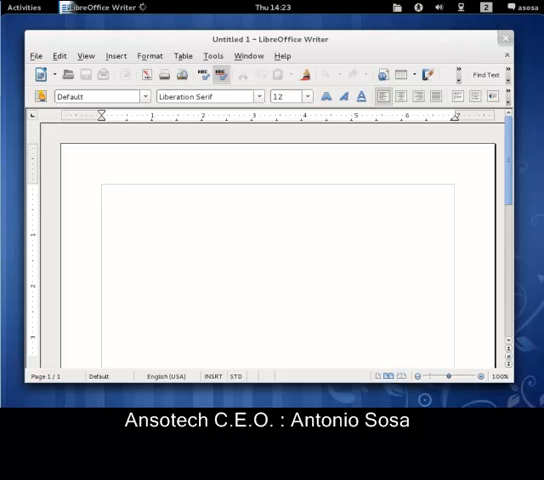
{"action": "left_click", "coordinate": [150, 55]}
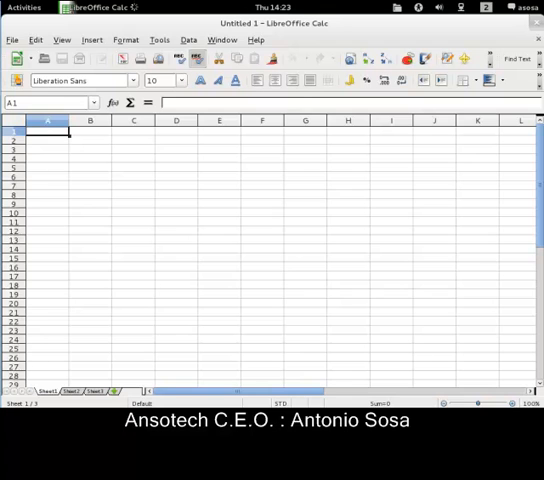
Close the empty LibreOffice Calc spreadsheet, returning to the Activities overview
{"action": "left_click", "coordinate": [11, 39]}
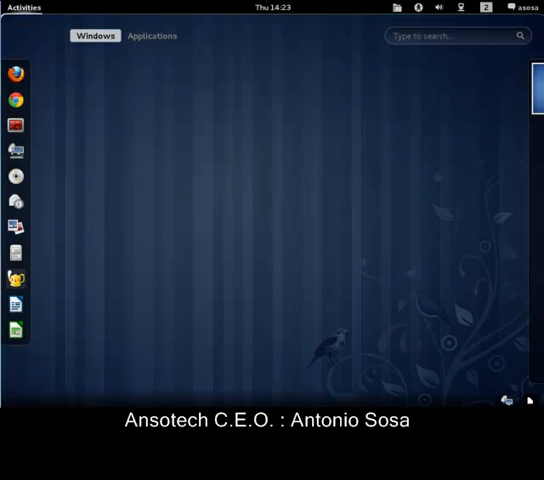
{"action": "left_click", "coordinate": [151, 36]}
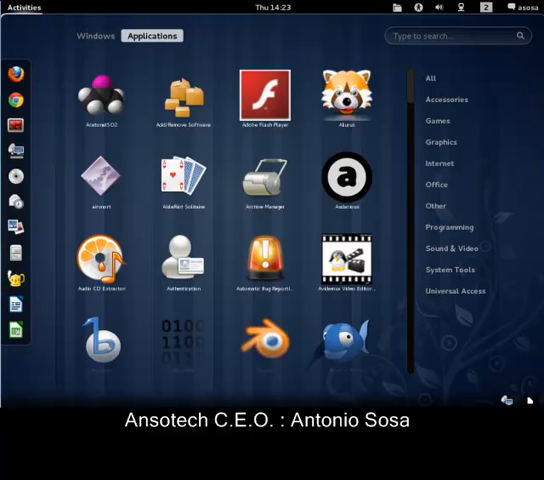
{"action": "type", "text": "dra"}
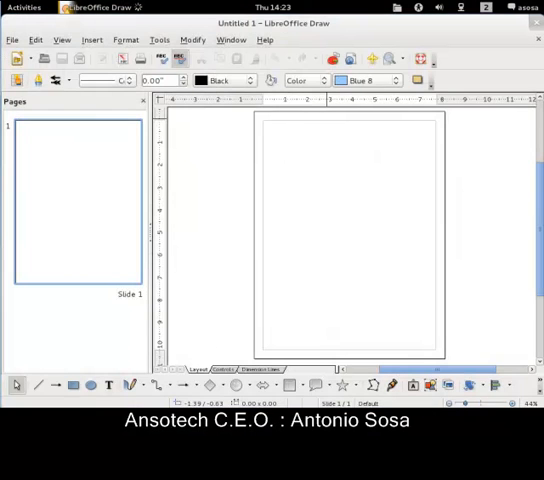
{"action": "left_click", "coordinate": [12, 39]}
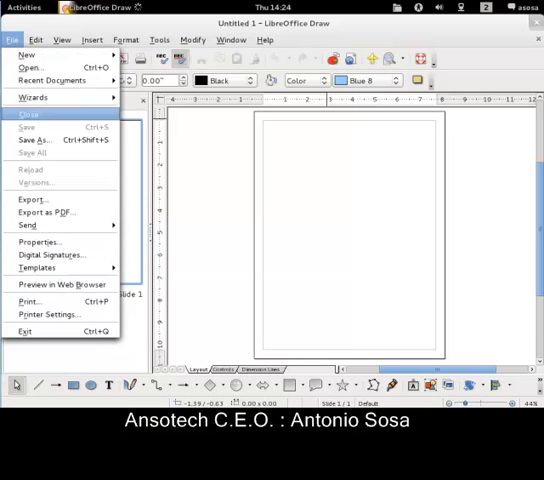
{"action": "mouse_move", "coordinate": [51, 79]}
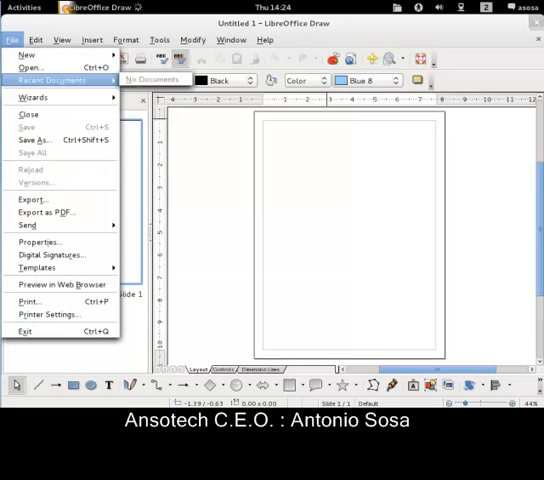
{"action": "left_click", "coordinate": [11, 39]}
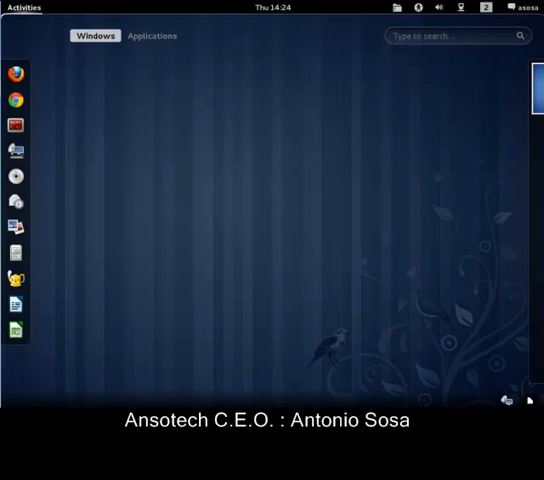
Show the installed applications grid and start Ailurus up to its codec copyright warning
{"action": "left_click", "coordinate": [151, 35]}
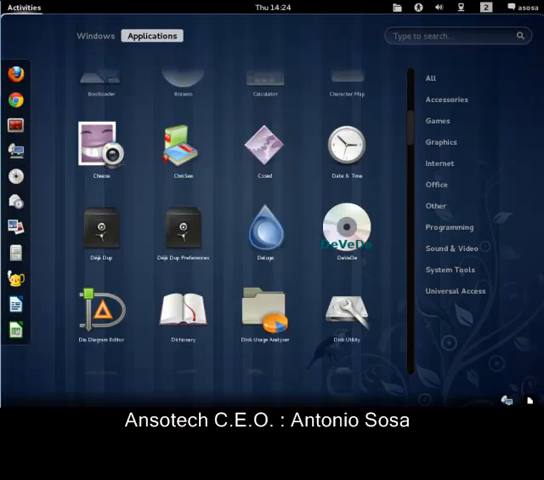
{"action": "scroll", "scroll_direction": "down", "scroll_amount": 3}
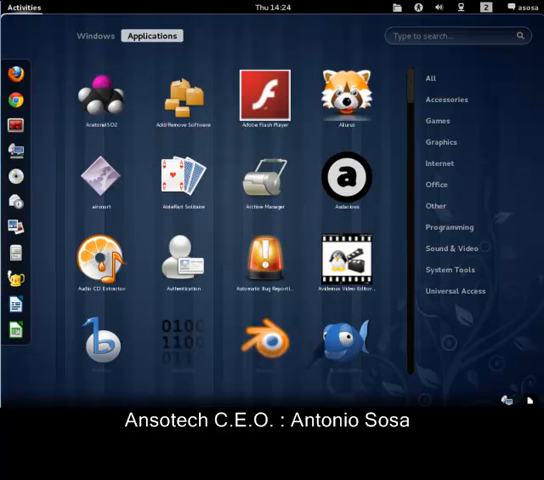
{"action": "mouse_move", "coordinate": [265, 182]}
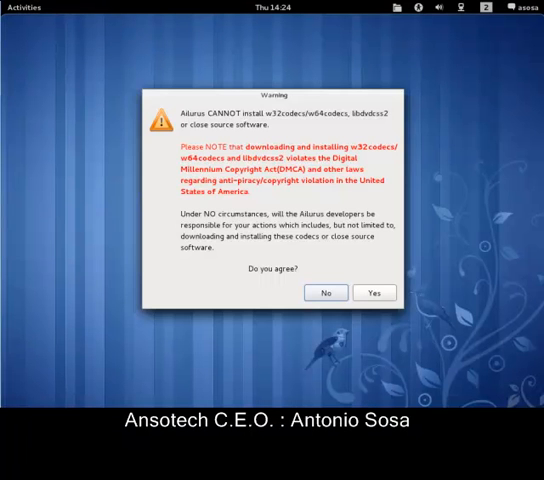
Accept Ailurus's codec warning, view Firefox, host name and memory swappiness settings, then quit
{"action": "left_click", "coordinate": [375, 292]}
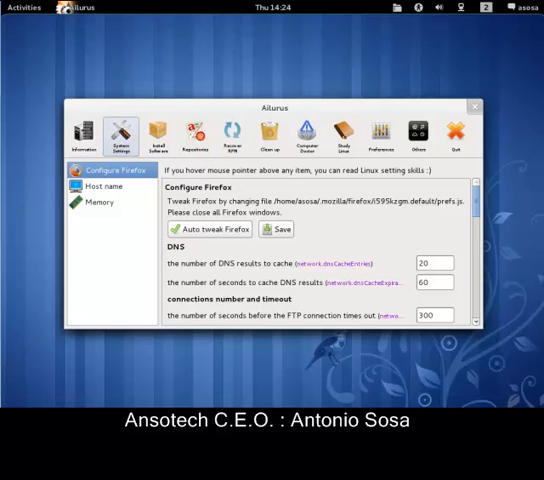
{"action": "scroll", "scroll_direction": "down", "scroll_amount": 3}
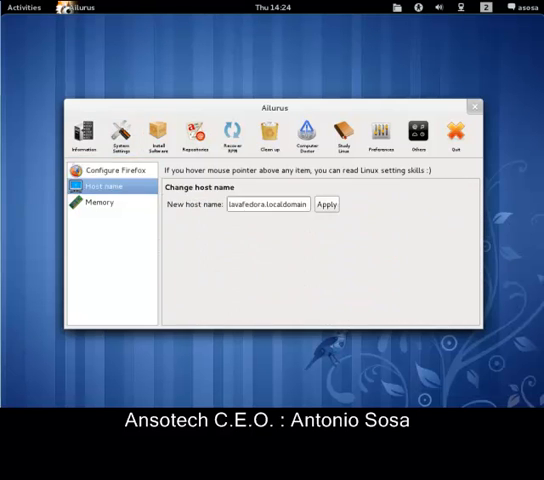
{"action": "left_click", "coordinate": [98, 202]}
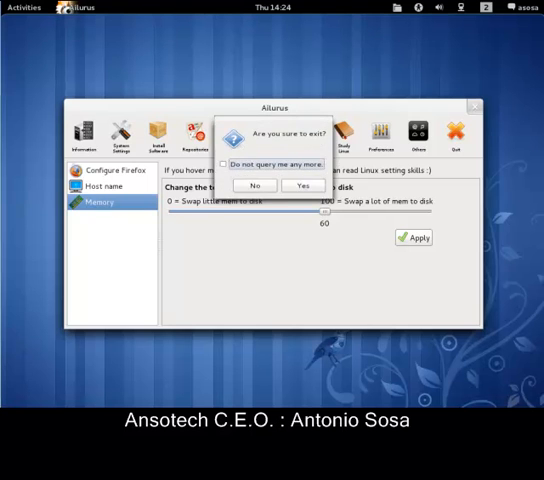
{"action": "left_click", "coordinate": [298, 185]}
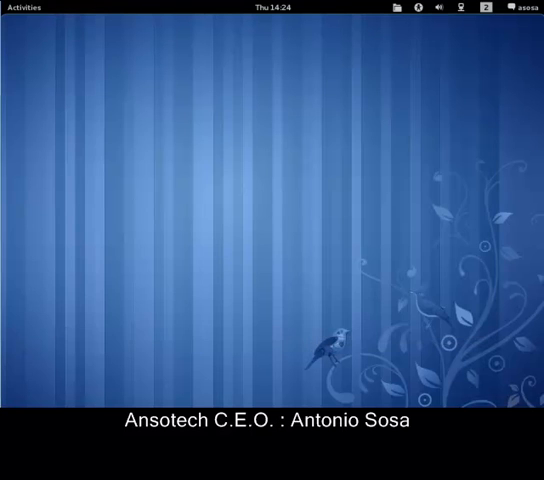
Scroll through the full alphabetical applications grid from Add/Remove Software and back to the top
{"action": "left_click", "coordinate": [28, 7]}
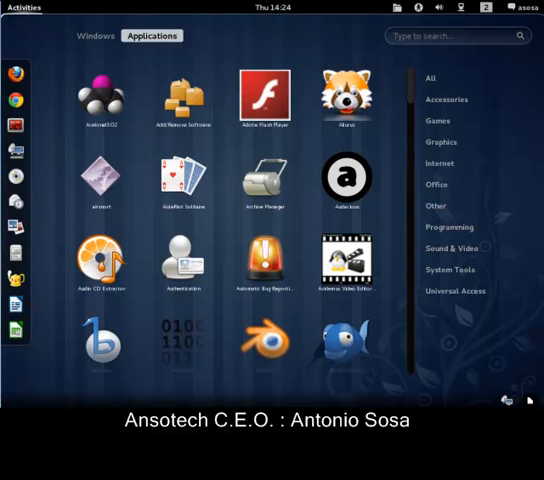
{"action": "left_click", "coordinate": [347, 181]}
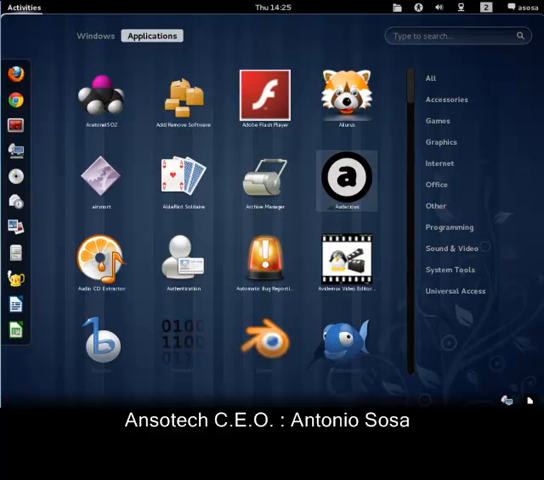
{"action": "scroll", "scroll_direction": "down", "scroll_amount": 3}
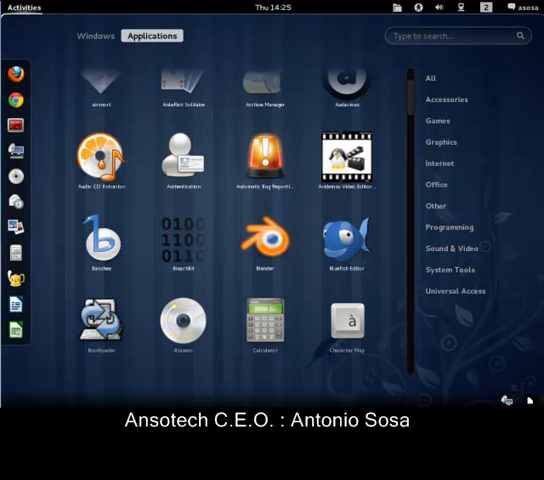
{"action": "scroll", "scroll_direction": "down", "scroll_amount": 3}
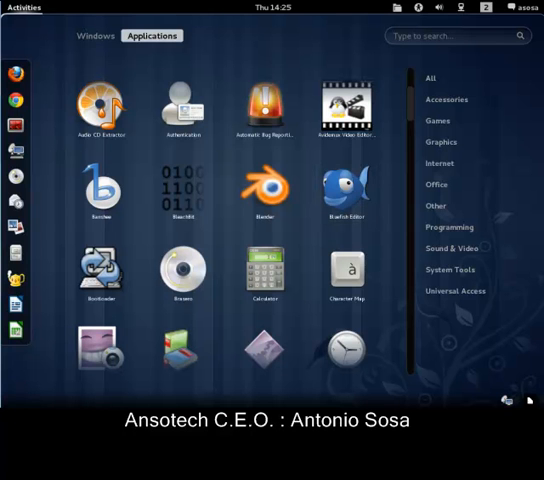
{"action": "scroll", "scroll_direction": "down", "scroll_amount": 3}
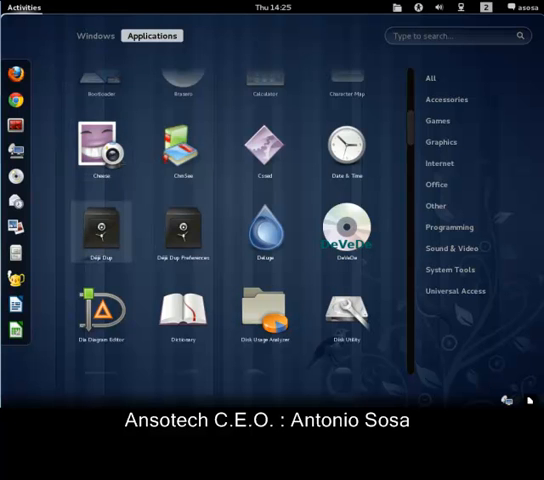
{"action": "scroll", "scroll_direction": "down", "scroll_amount": 3}
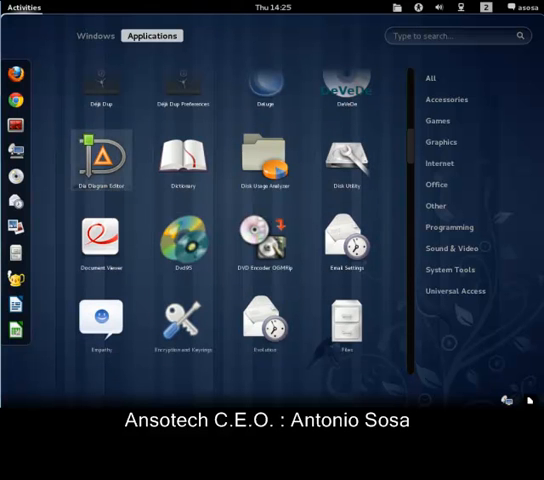
{"action": "scroll", "scroll_direction": "down", "scroll_amount": 3}
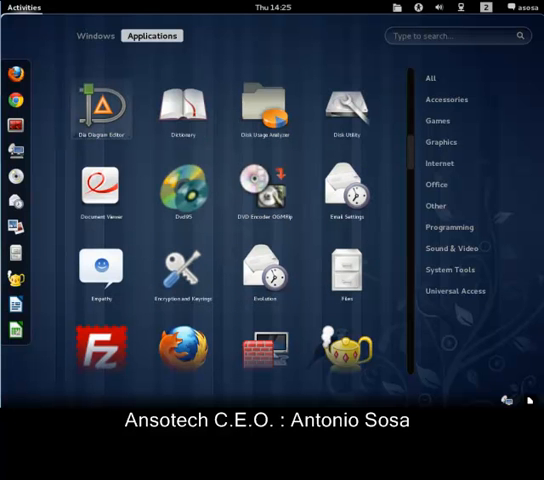
{"action": "scroll", "scroll_direction": "down", "scroll_amount": 3}
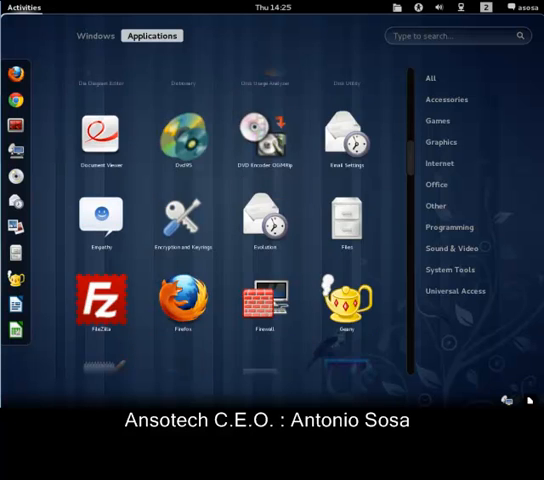
{"action": "scroll", "scroll_direction": "down", "scroll_amount": 3}
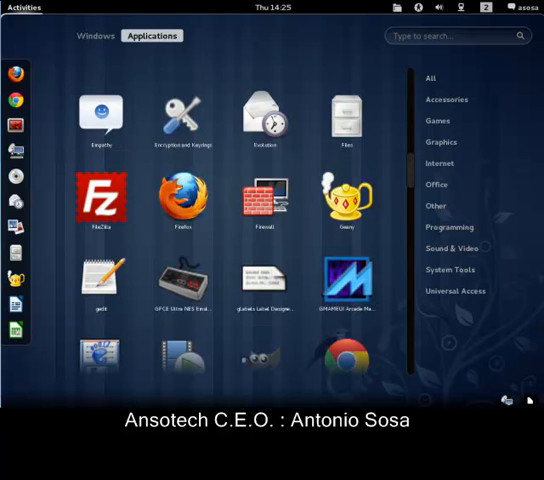
{"action": "scroll", "scroll_direction": "down", "scroll_amount": 3}
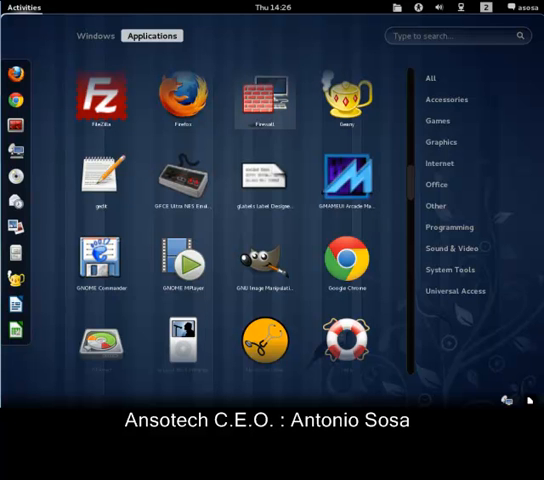
{"action": "scroll", "scroll_direction": "down", "scroll_amount": 3}
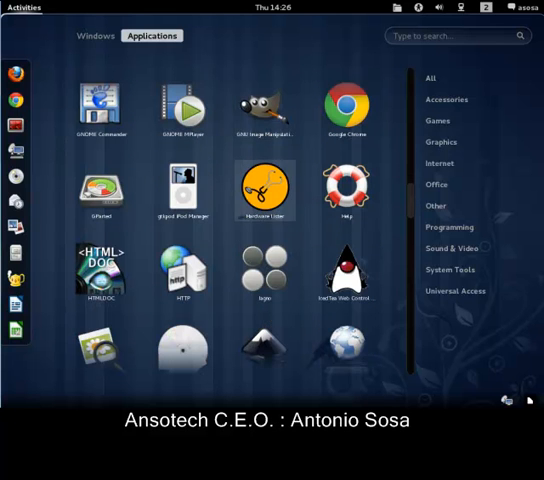
{"action": "scroll", "scroll_direction": "down", "scroll_amount": 3}
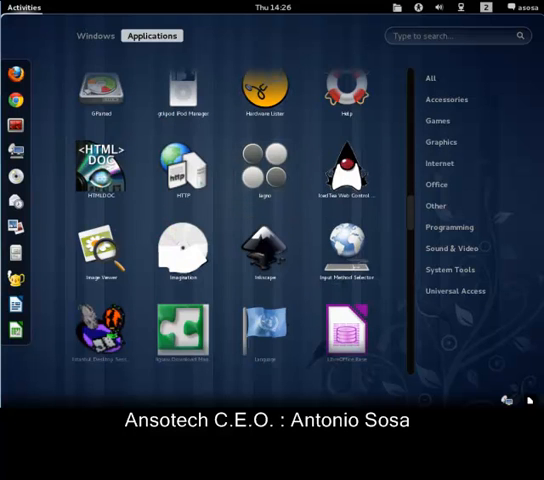
{"action": "scroll", "scroll_direction": "down", "scroll_amount": 3}
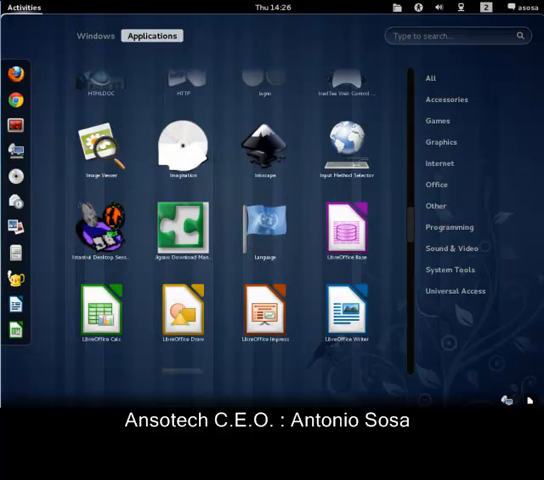
{"action": "scroll", "scroll_direction": "down", "scroll_amount": 3}
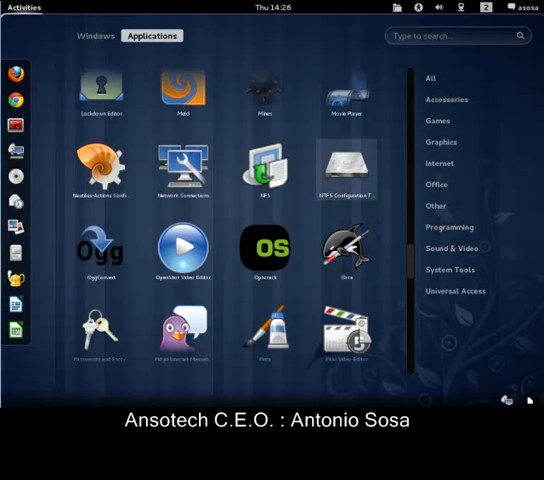
{"action": "scroll", "scroll_direction": "down", "scroll_amount": 3}
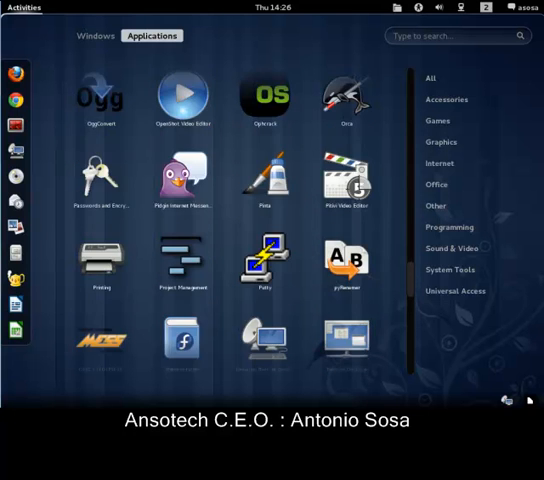
{"action": "scroll", "scroll_direction": "down", "scroll_amount": 3}
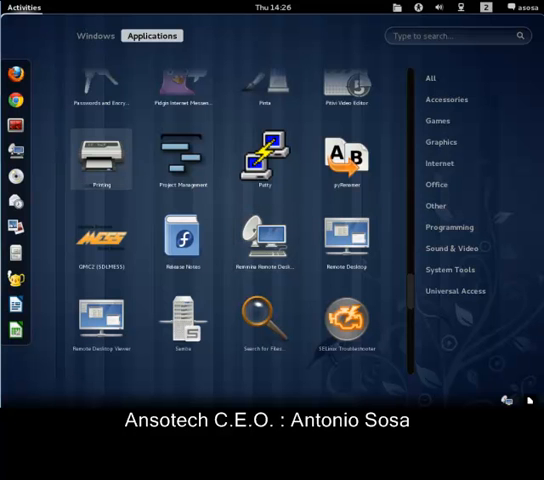
{"action": "scroll", "scroll_direction": "down", "scroll_amount": 3}
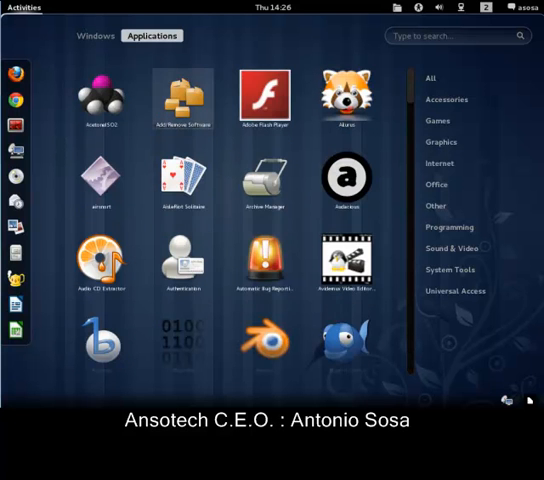
Review the repository list: Fedora 15 base, Updates and google-chrome enabled, Test Updates disabled
{"action": "left_click", "coordinate": [183, 98]}
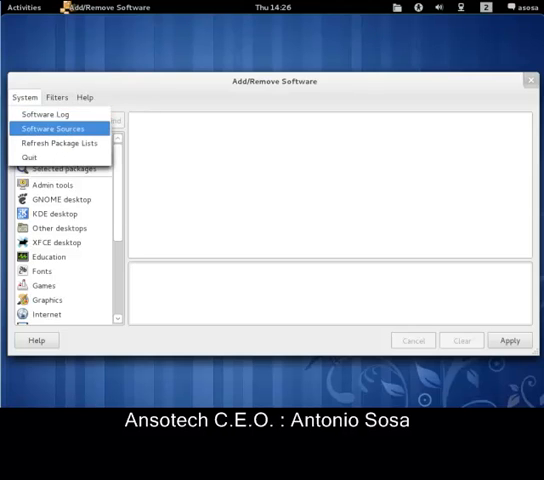
{"action": "left_click", "coordinate": [52, 128]}
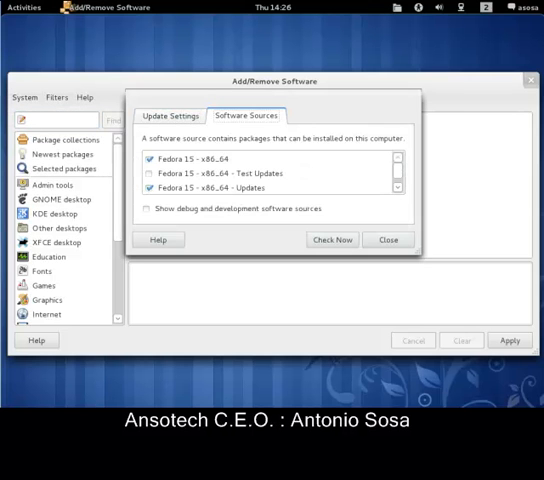
{"action": "scroll", "scroll_direction": "down", "scroll_amount": 3}
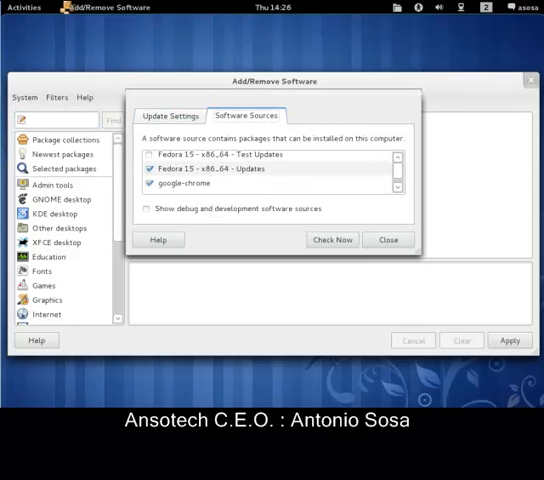